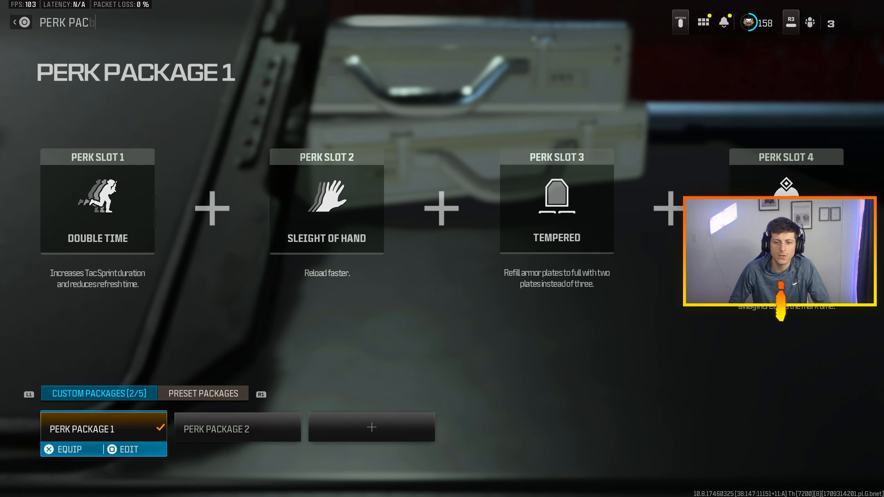
Edit Perk Package 1 to see Double Time, Sleight of Hand, Tempered and Combat Scout.
{"action": "left_click", "coordinate": [128, 449]}
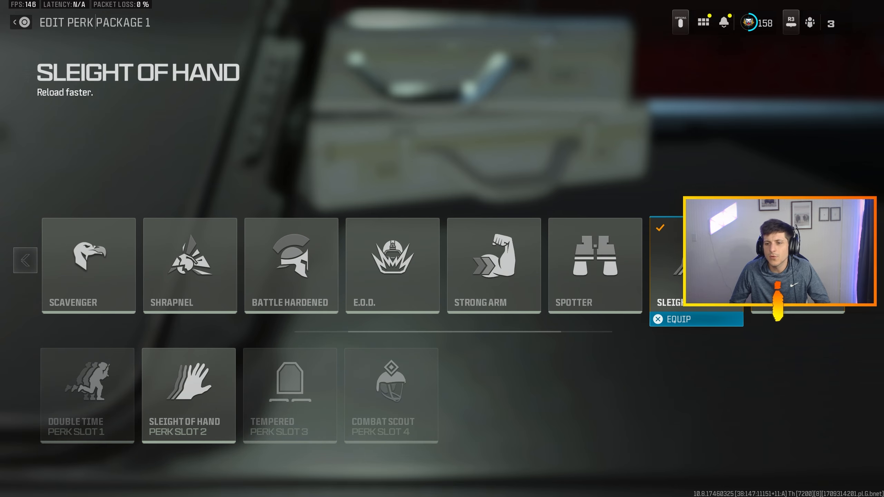
Browse alternative perks, previewing Focus and Spotter, then view third-slot choices like Survivor.
{"action": "left_click", "coordinate": [392, 264]}
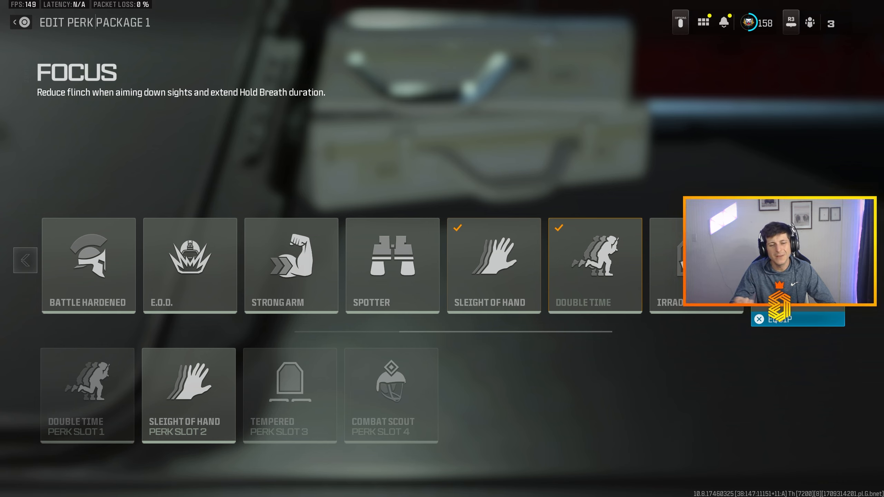
{"action": "left_click", "coordinate": [290, 268]}
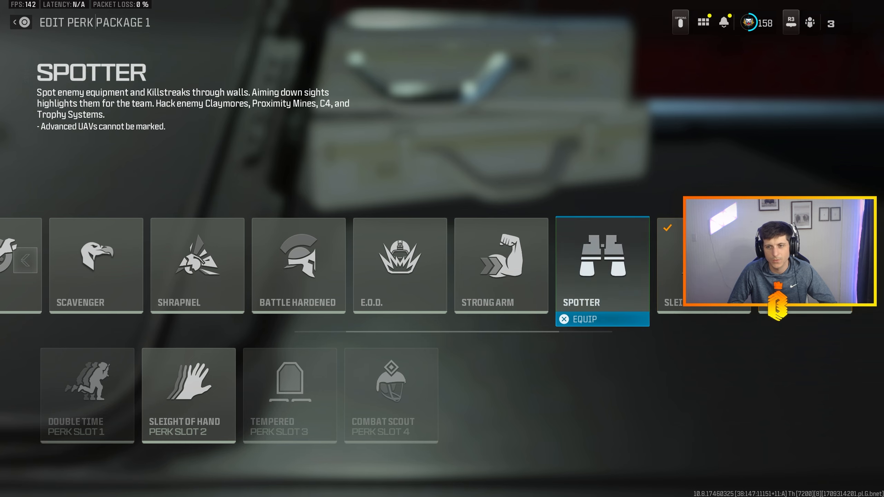
{"action": "left_click", "coordinate": [297, 265]}
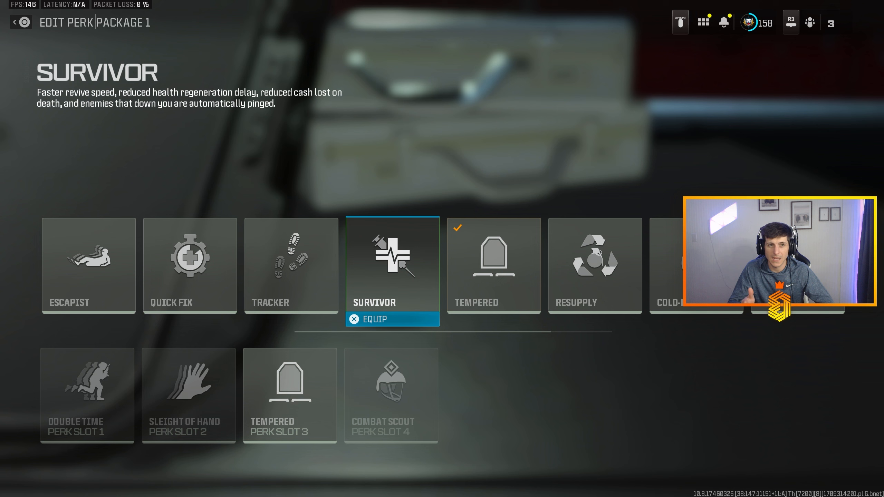
Preview third-slot perks Escapist and Stalker, then highlight Combat Scout in slot four.
{"action": "left_click", "coordinate": [88, 265]}
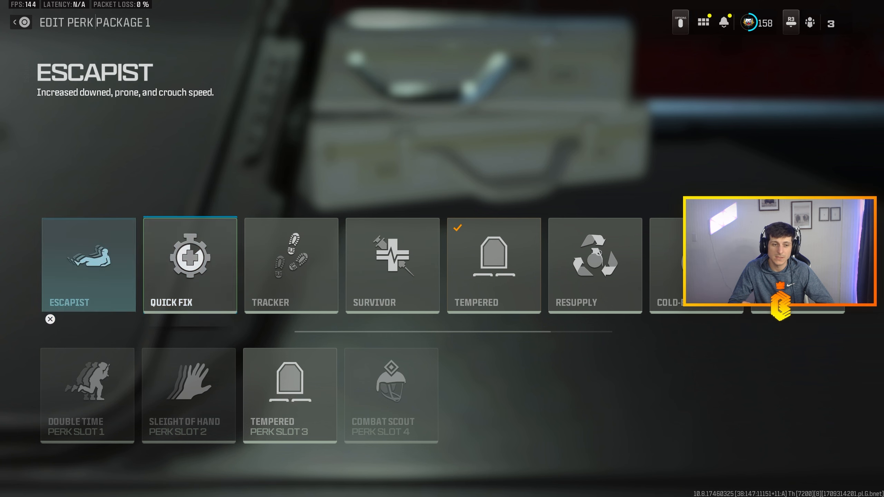
{"action": "left_click", "coordinate": [88, 265]}
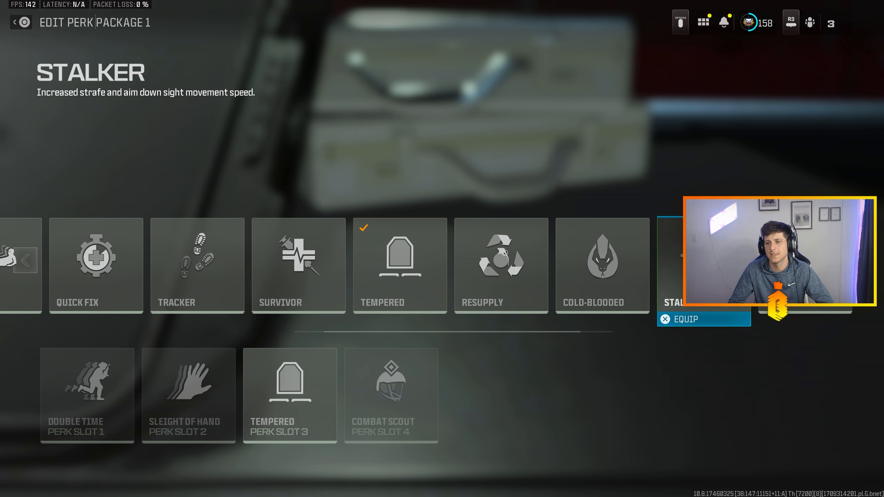
{"action": "scroll", "scroll_direction": "right", "scroll_amount": 3}
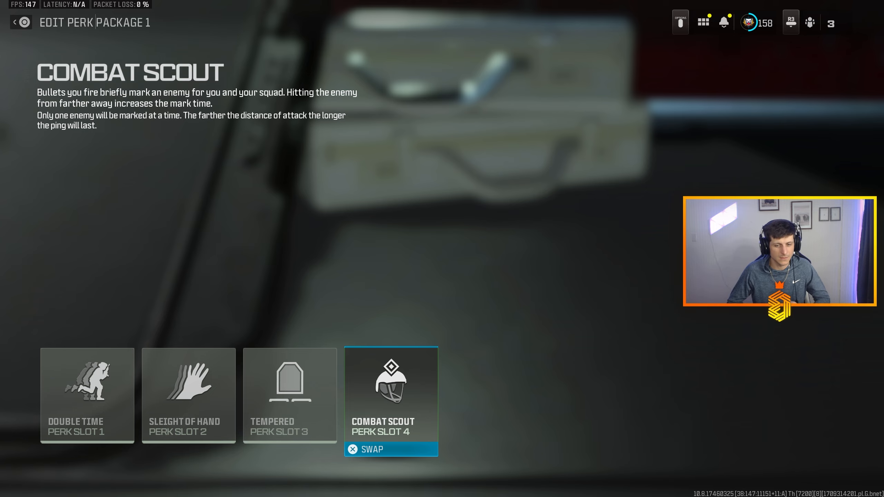
Return to Perk Packages and edit Perk Package 2 (Mountaineer, Sleight of Hand, Quick Fix, High Alert).
{"action": "key", "text": "Escape"}
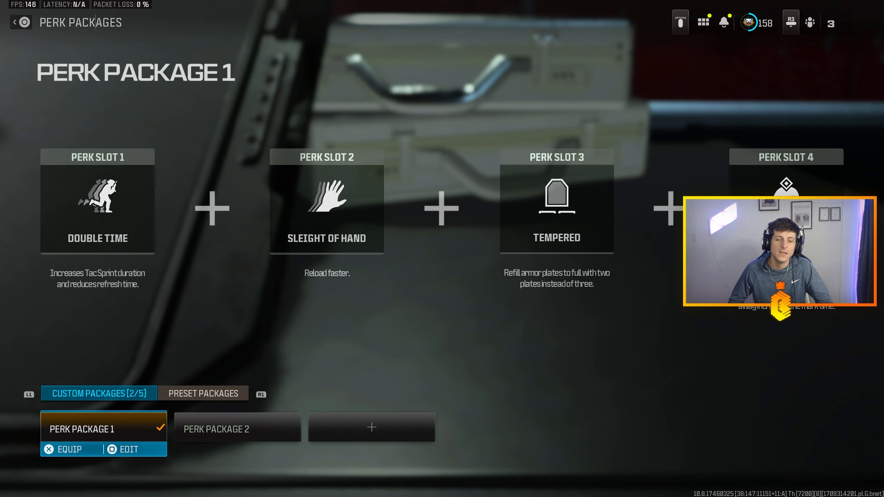
{"action": "left_click", "coordinate": [237, 429]}
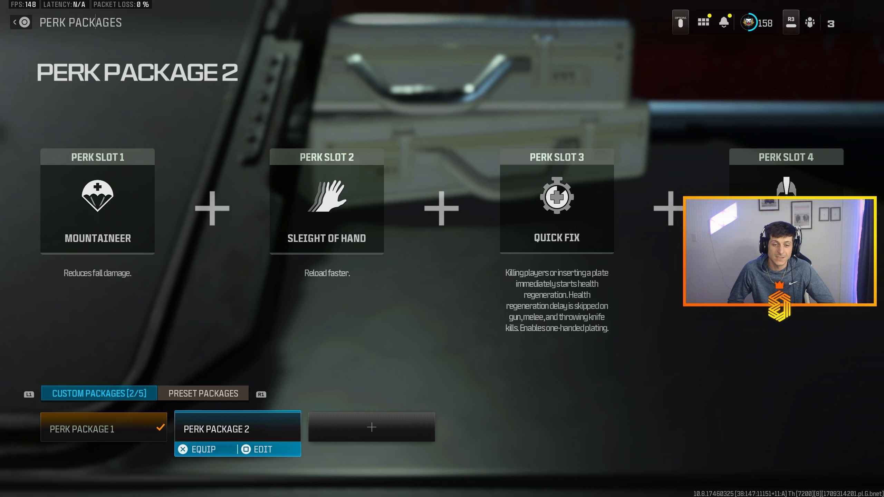
{"action": "left_click", "coordinate": [262, 449]}
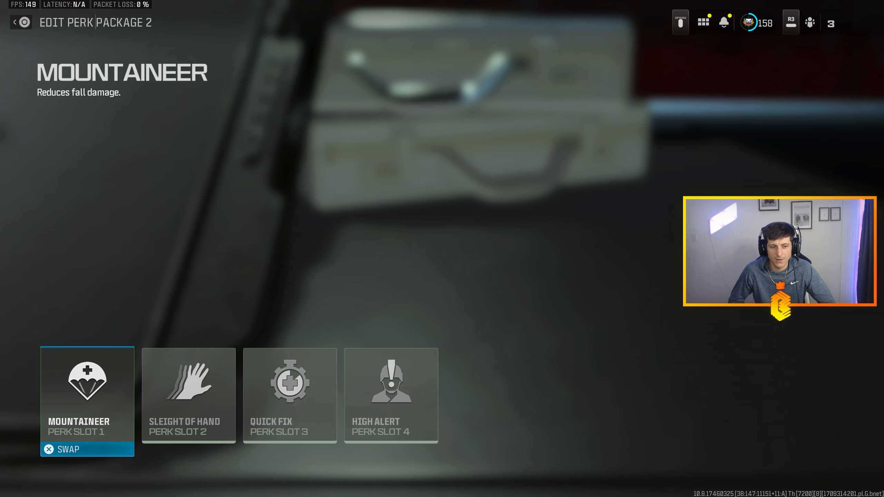